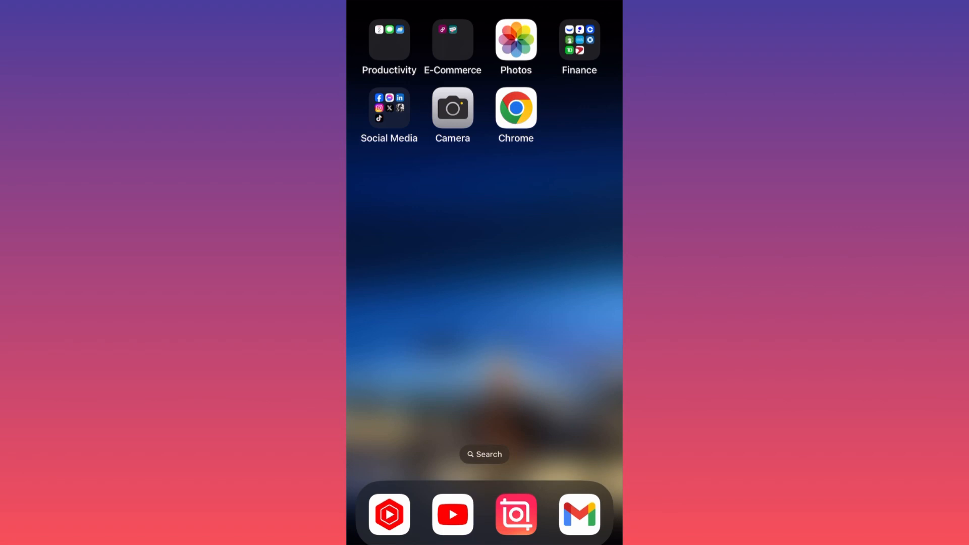
Launch the YouTube app from the dock to reach its home feed.
{"action": "left_click", "coordinate": [453, 515]}
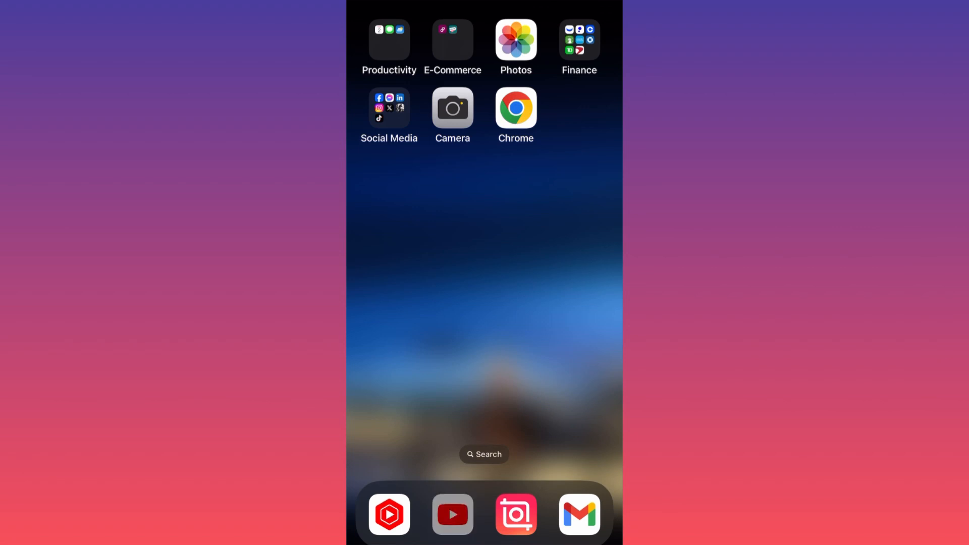
{"action": "left_click", "coordinate": [452, 514]}
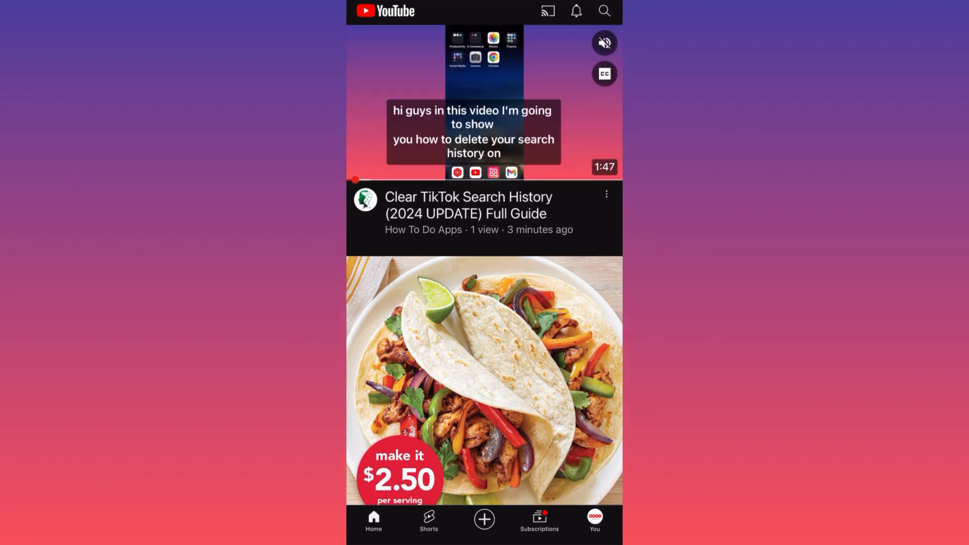
Go to the You account page and bring up the Settings list via the gear icon.
{"action": "left_click", "coordinate": [594, 519]}
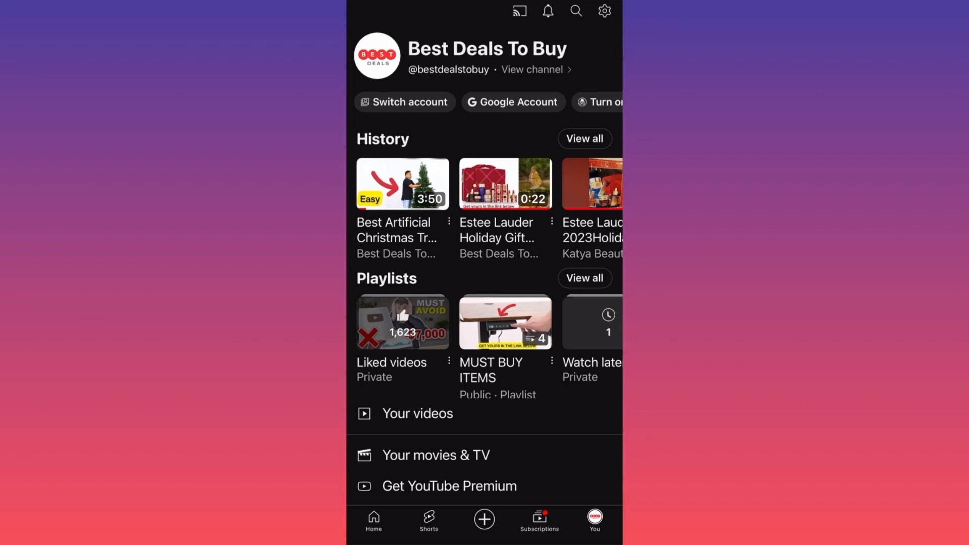
{"action": "left_click", "coordinate": [604, 10]}
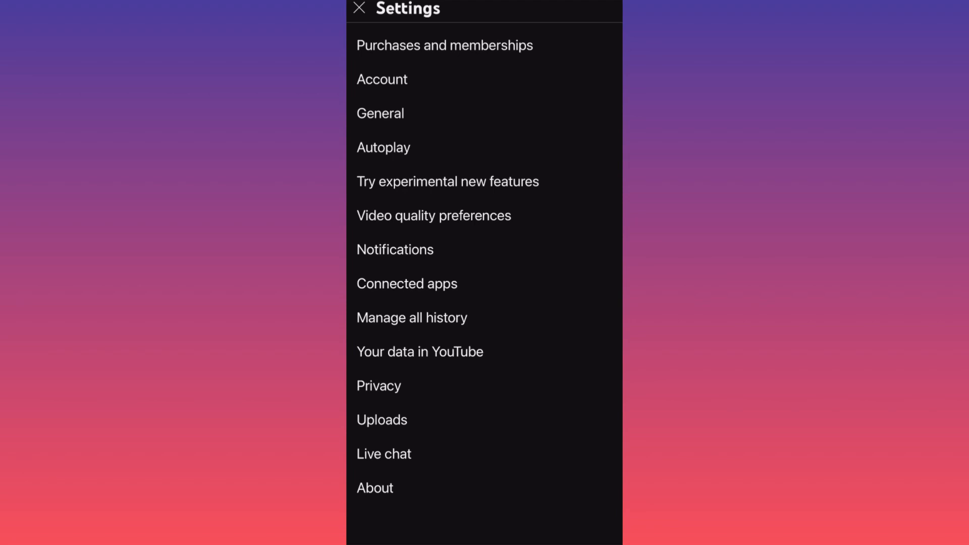
Use Manage all history to reach the YouTube History page of watched videos by date.
{"action": "left_click", "coordinate": [412, 317]}
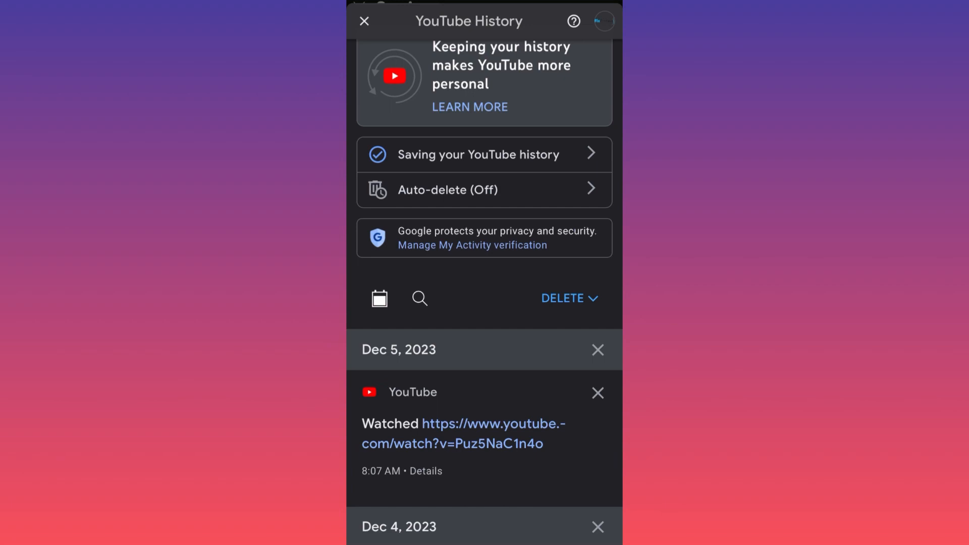
{"action": "left_click", "coordinate": [378, 298]}
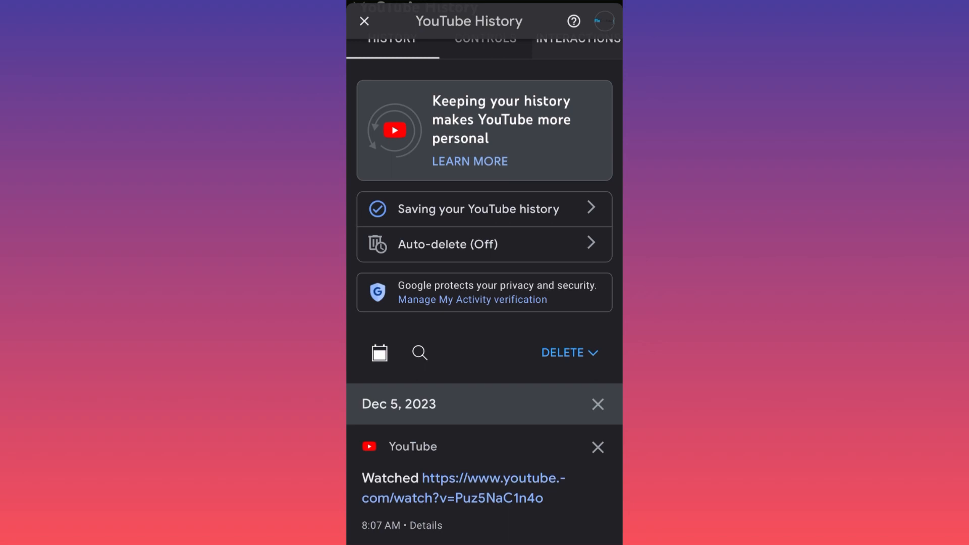
{"action": "scroll", "scroll_direction": "down", "scroll_amount": 3}
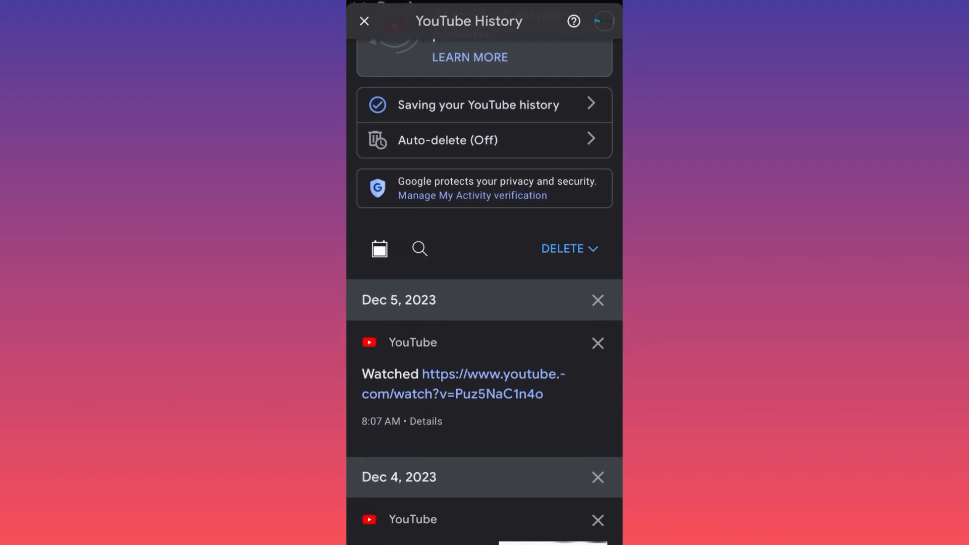
{"action": "left_click", "coordinate": [596, 343]}
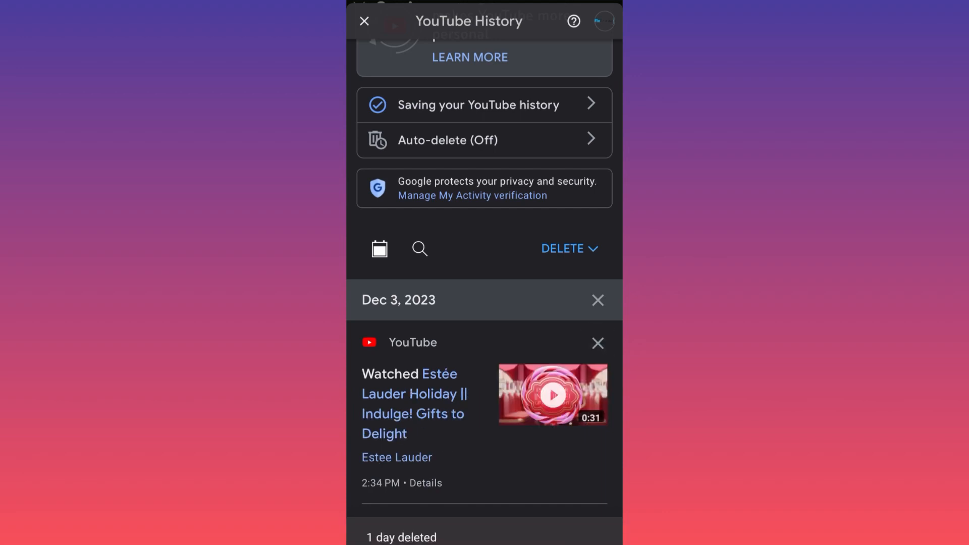
Delete the Estée Lauder Holiday watch entry, then switch to the CONTROLS tab.
{"action": "left_click", "coordinate": [596, 343]}
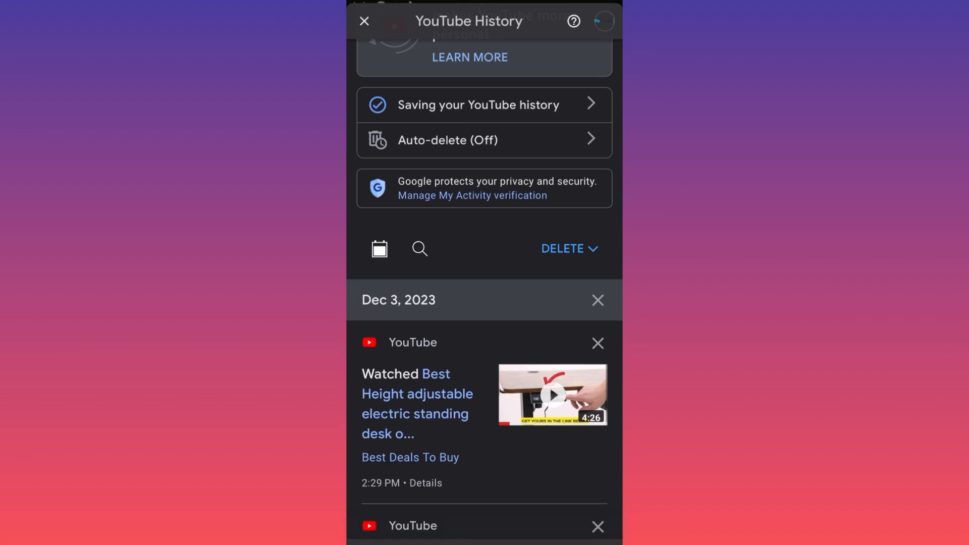
{"action": "left_click", "coordinate": [596, 526]}
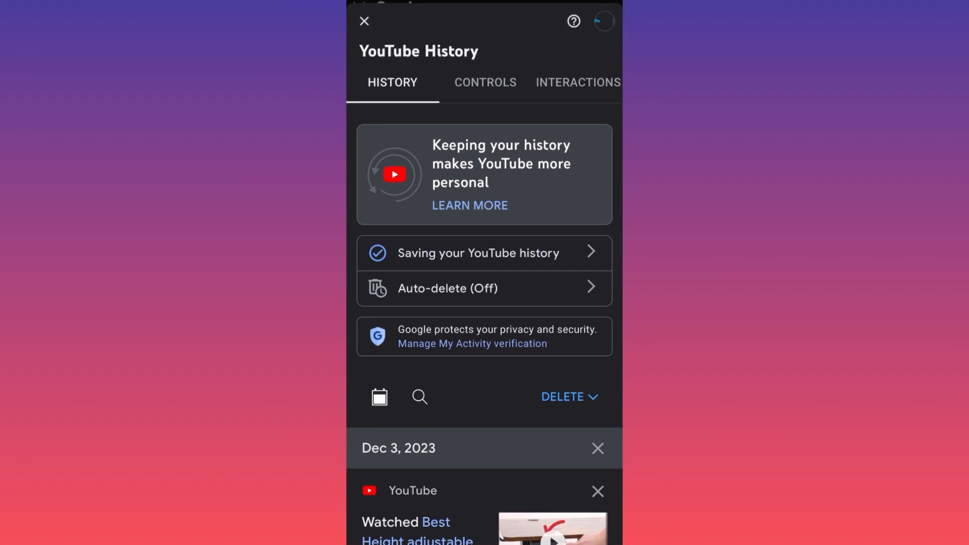
{"action": "left_click", "coordinate": [486, 81]}
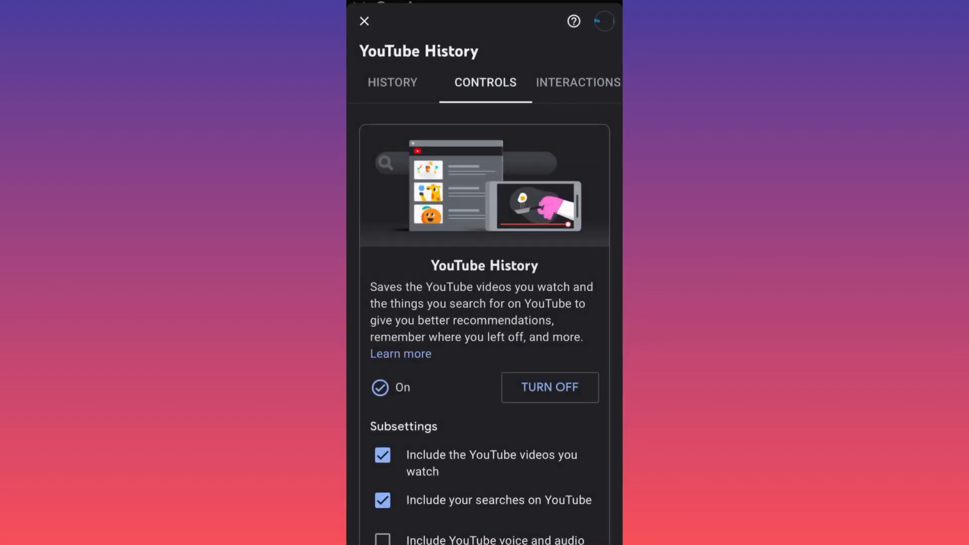
Scroll the Controls tab to reveal auto-delete Off, manage history, and My Ad Center.
{"action": "scroll", "scroll_direction": "down", "scroll_amount": 3}
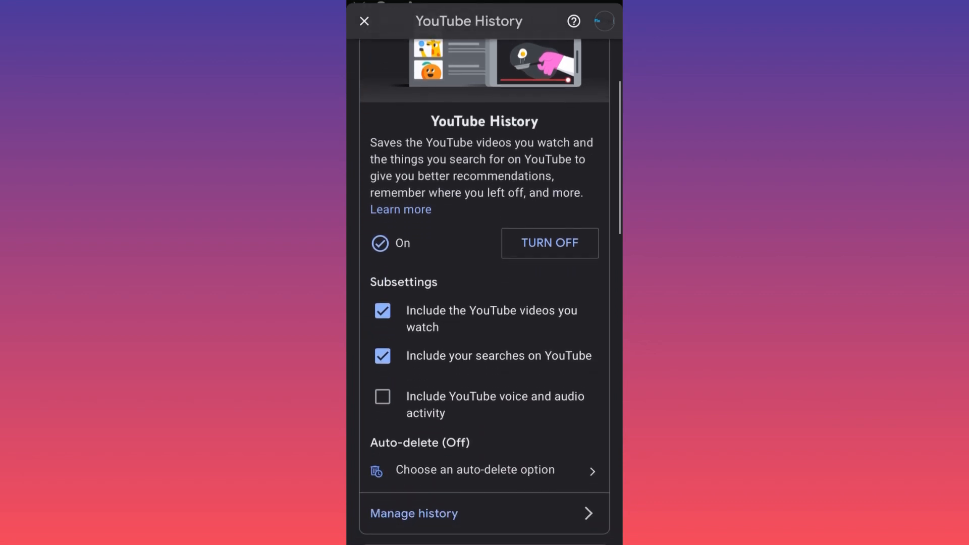
{"action": "scroll", "scroll_direction": "down", "scroll_amount": 3}
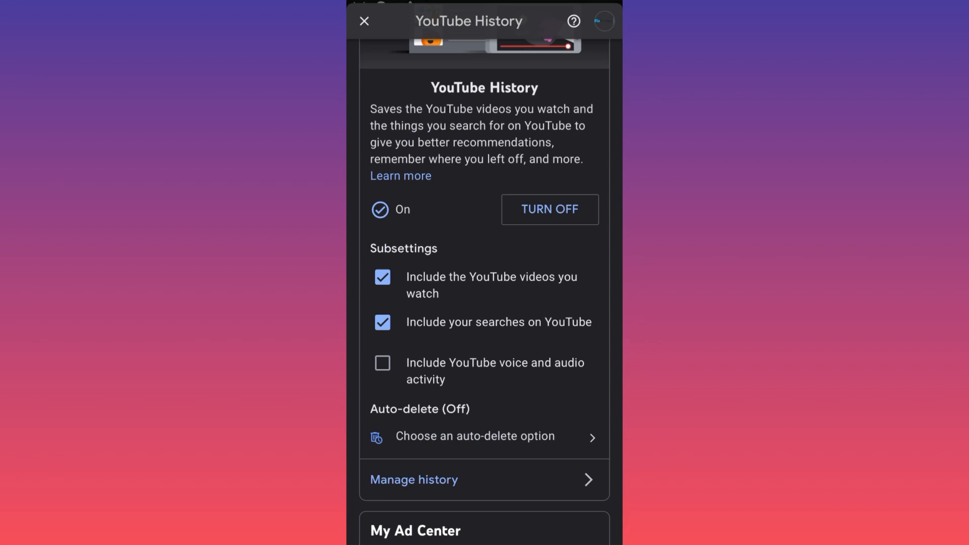
{"action": "scroll", "scroll_direction": "down", "scroll_amount": 3}
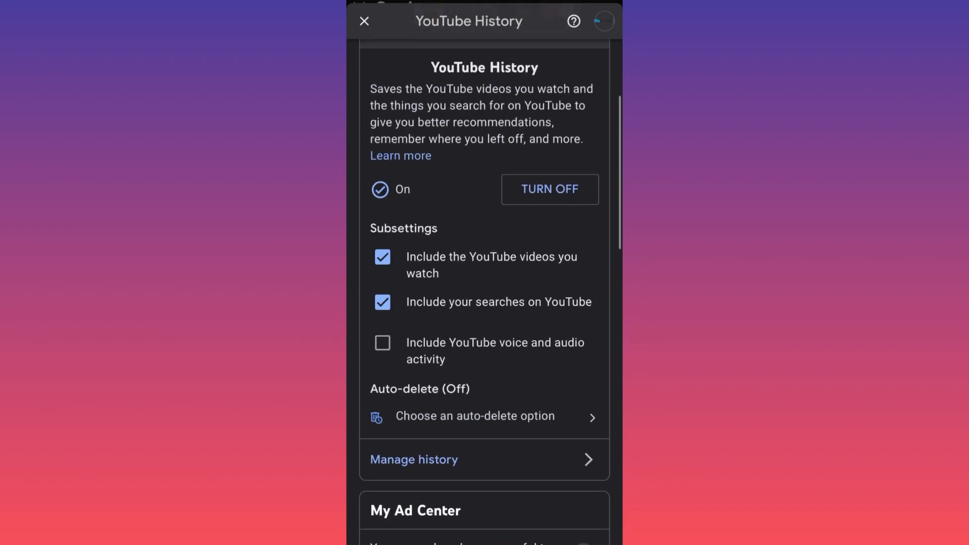